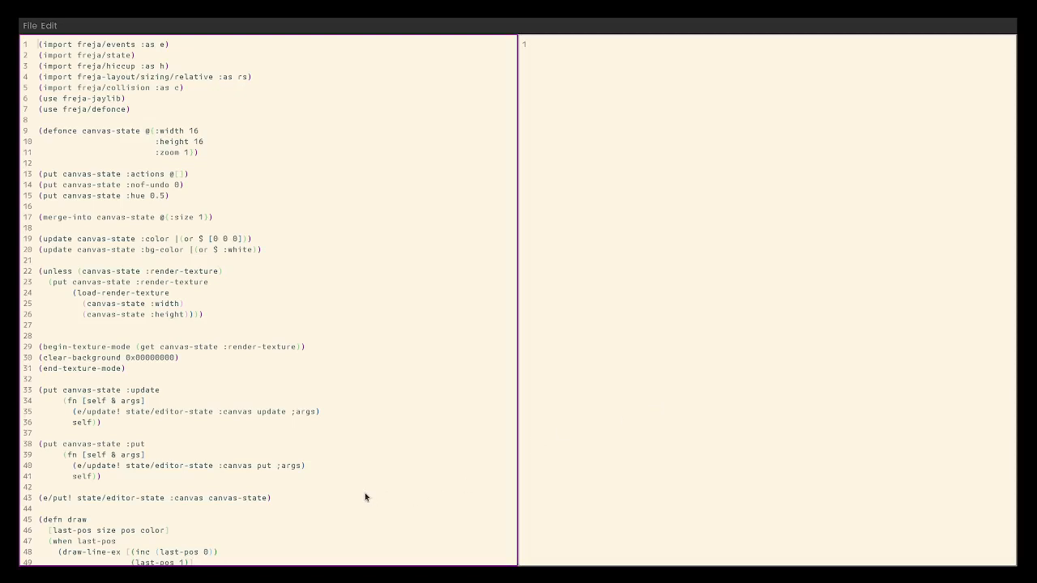
pyautogui.moveTo(241, 501)
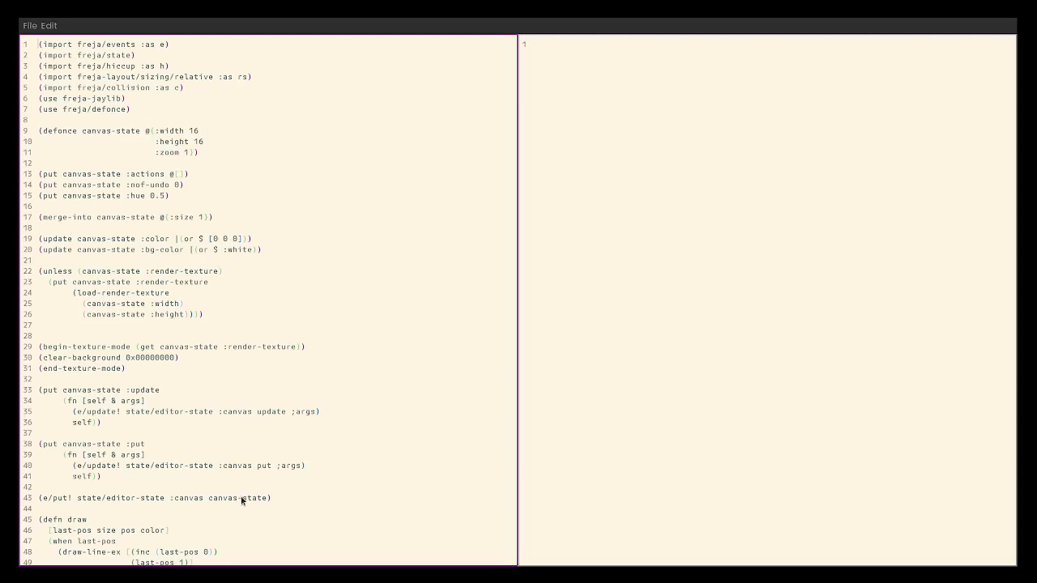
pyautogui.moveTo(214, 429)
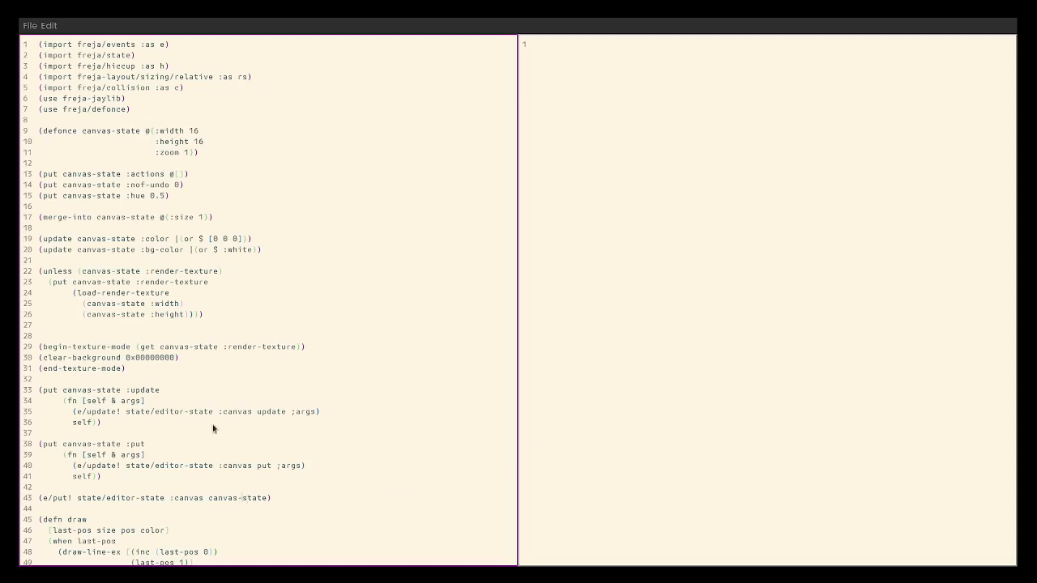
pyautogui.moveTo(188, 317)
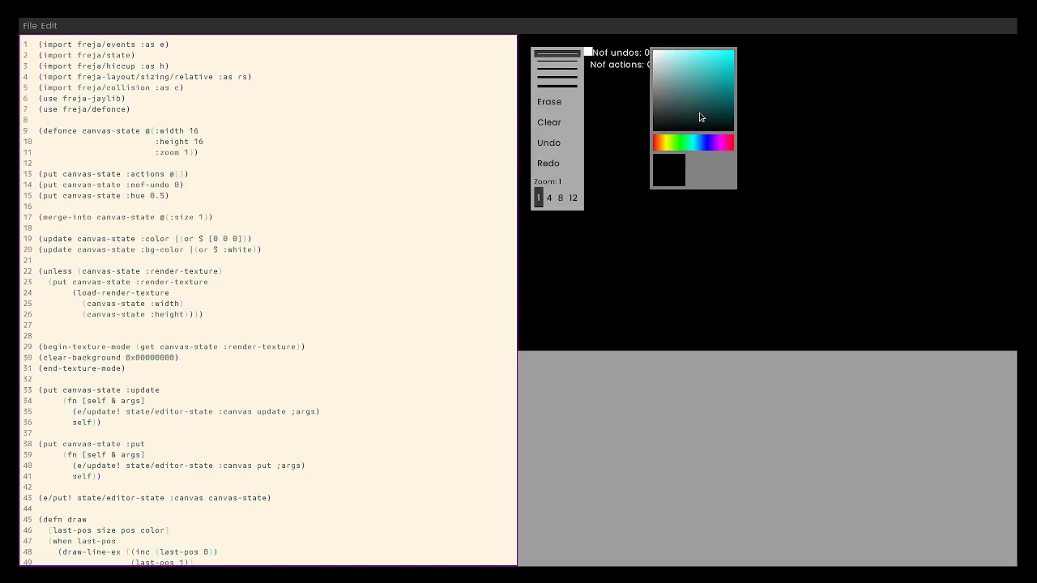
pyautogui.moveTo(561, 85)
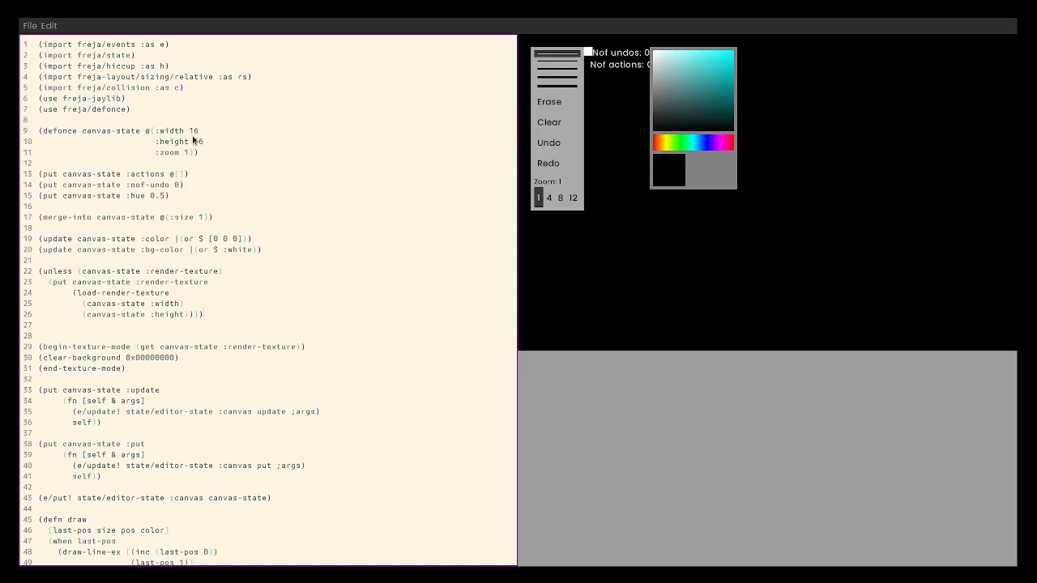
# - Zoom the blank white canvas in to 8× and then much further
pyautogui.click(561, 198)
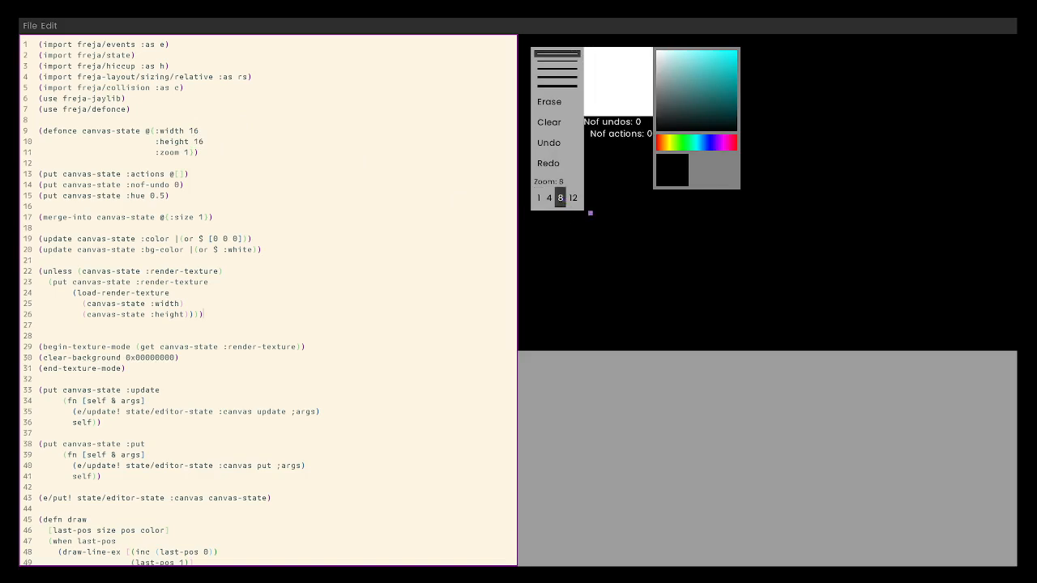
pyautogui.click(572, 197)
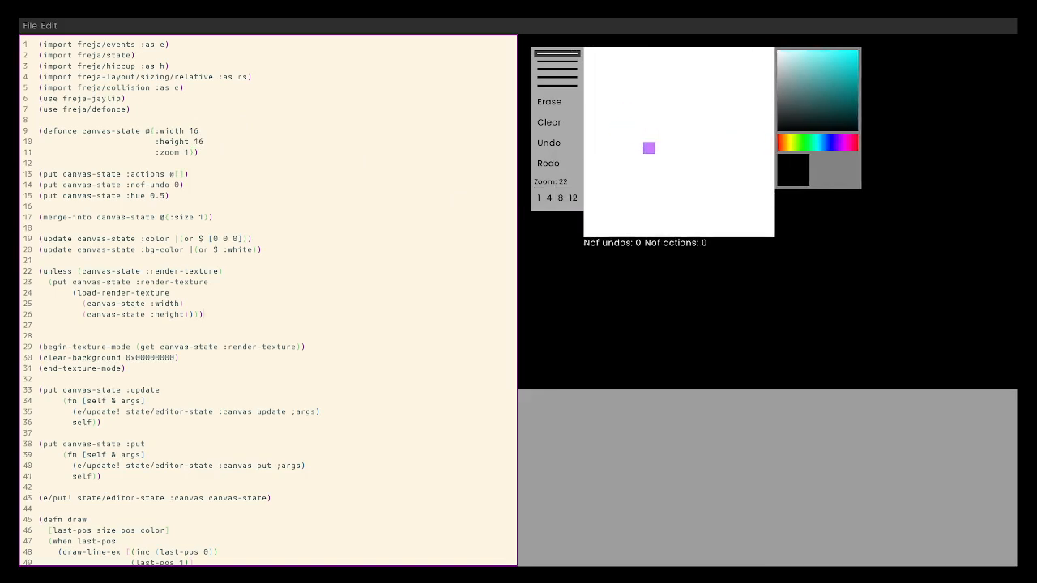
# - Fill the canvas with dark purple, then choose bright green as the drawing colour
pyautogui.click(548, 122)
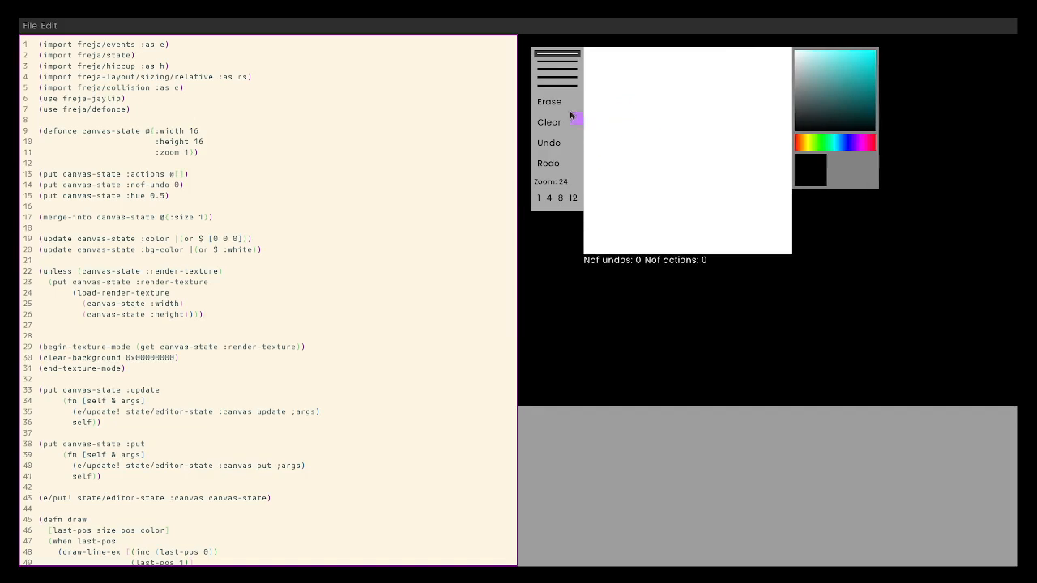
pyautogui.click(834, 90)
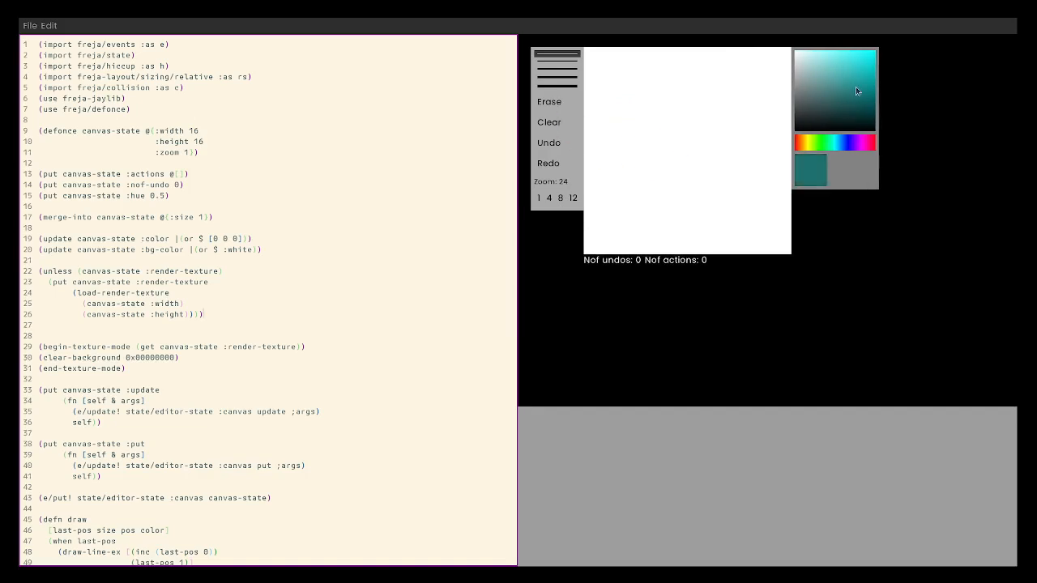
pyautogui.click(862, 110)
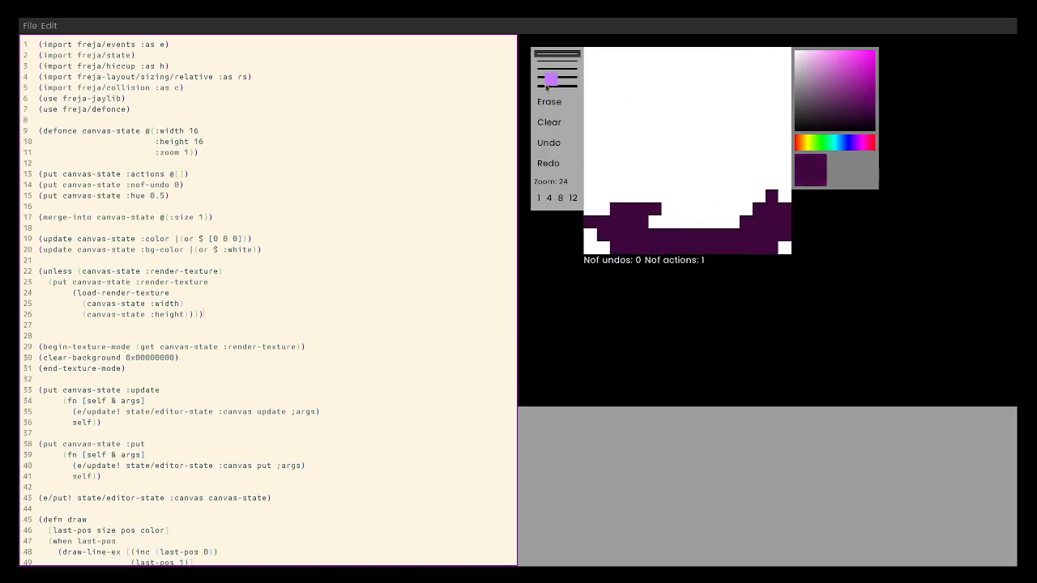
pyautogui.click(818, 127)
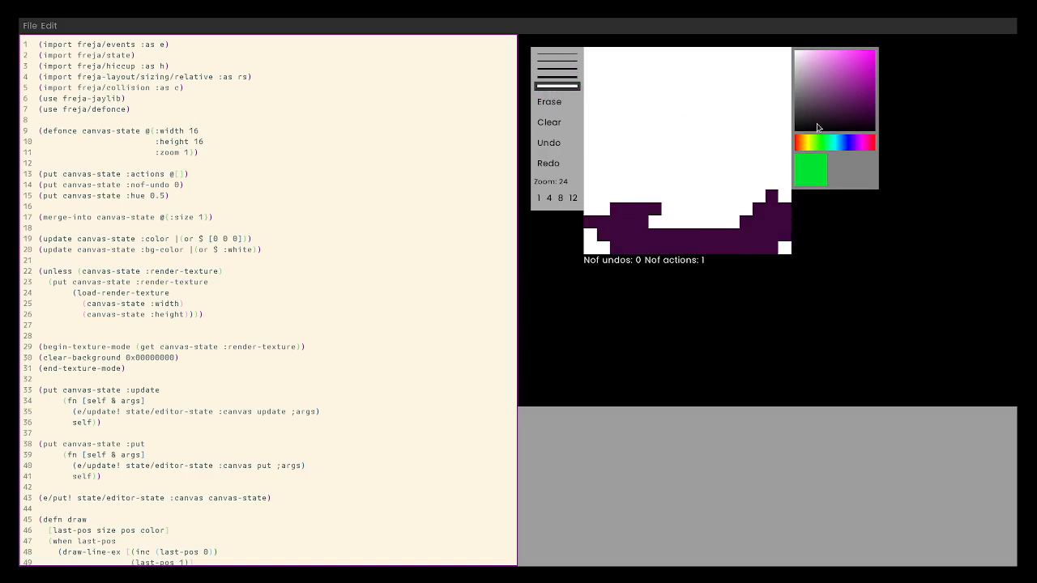
pyautogui.click(862, 116)
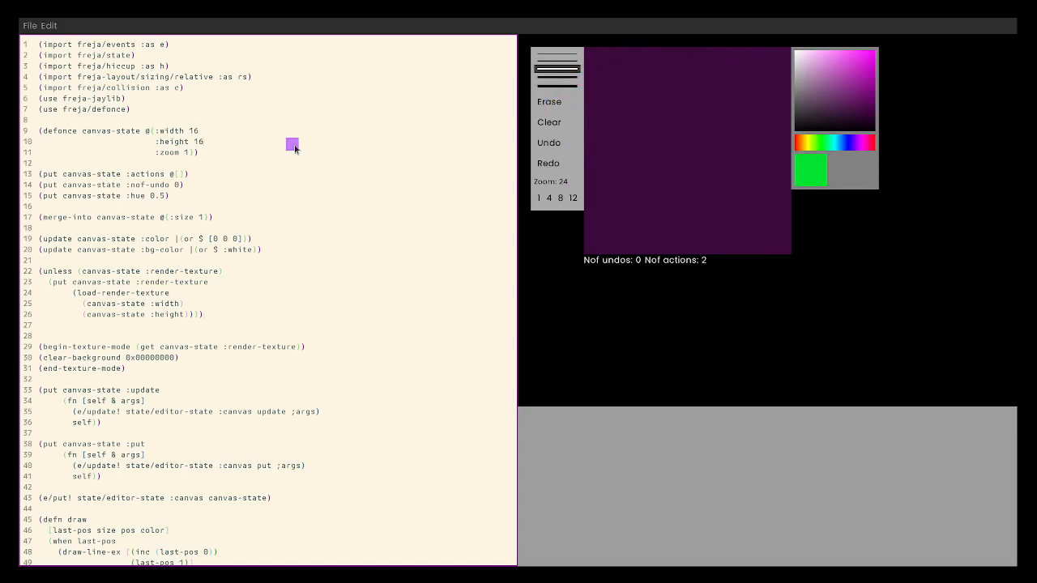
# - Search the source for "green", sketch a green outline and cover part of it with a dark navy blob
pyautogui.press('ctrl+f')
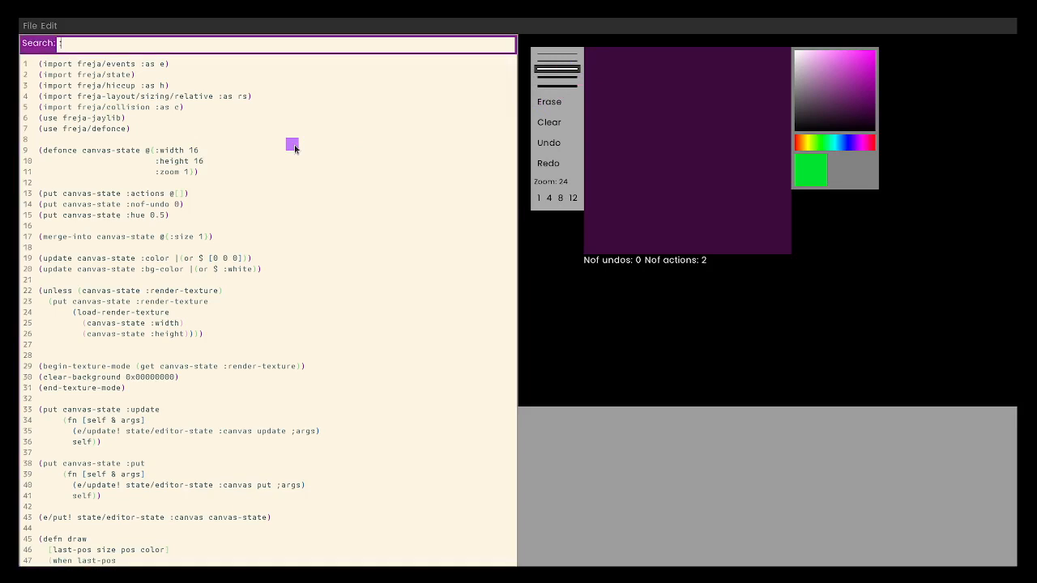
pyautogui.write('green')
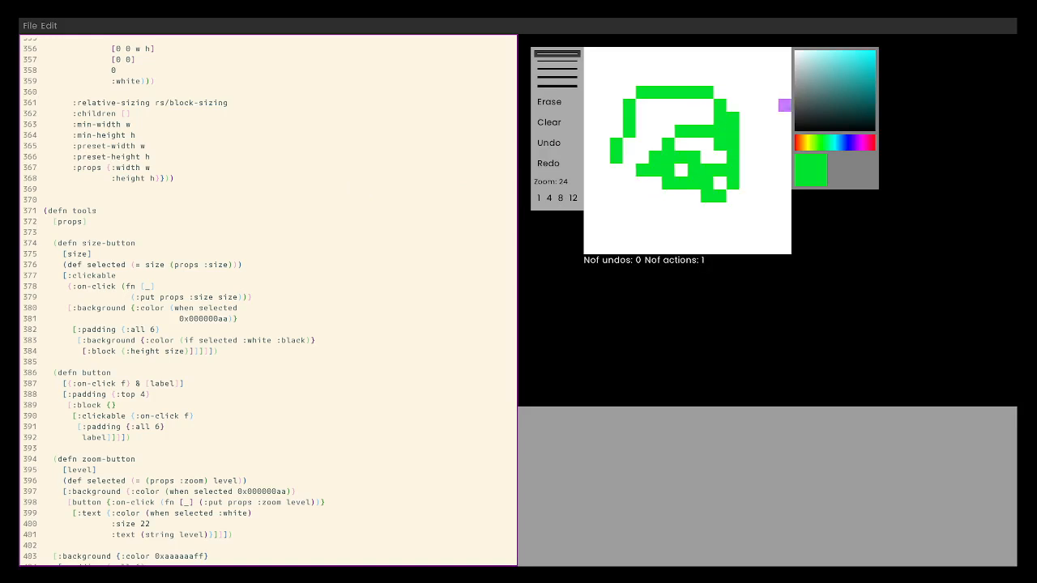
pyautogui.click(850, 144)
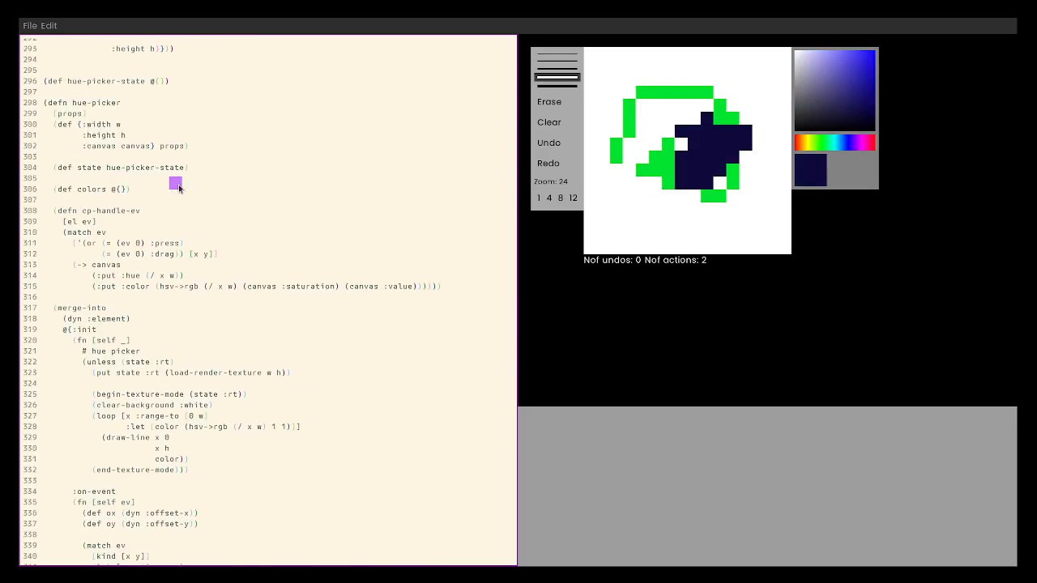
pyautogui.write('green')
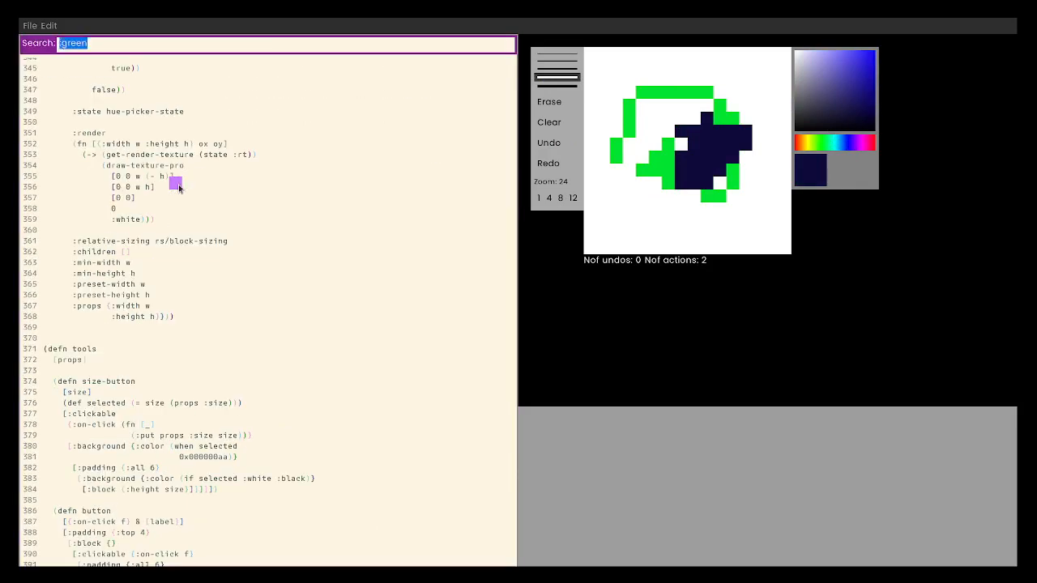
pyautogui.write('load-re')
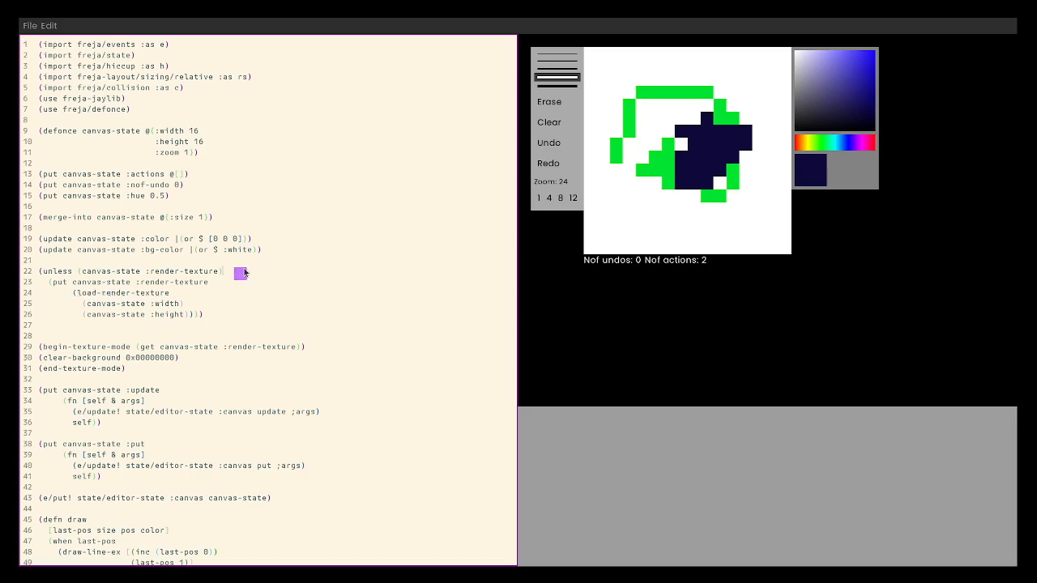
# - Move :size 1, :hue 0.5 and :nof-undo 0 into the canvas-state map, removing the separate put lines
pyautogui.write('render-te')
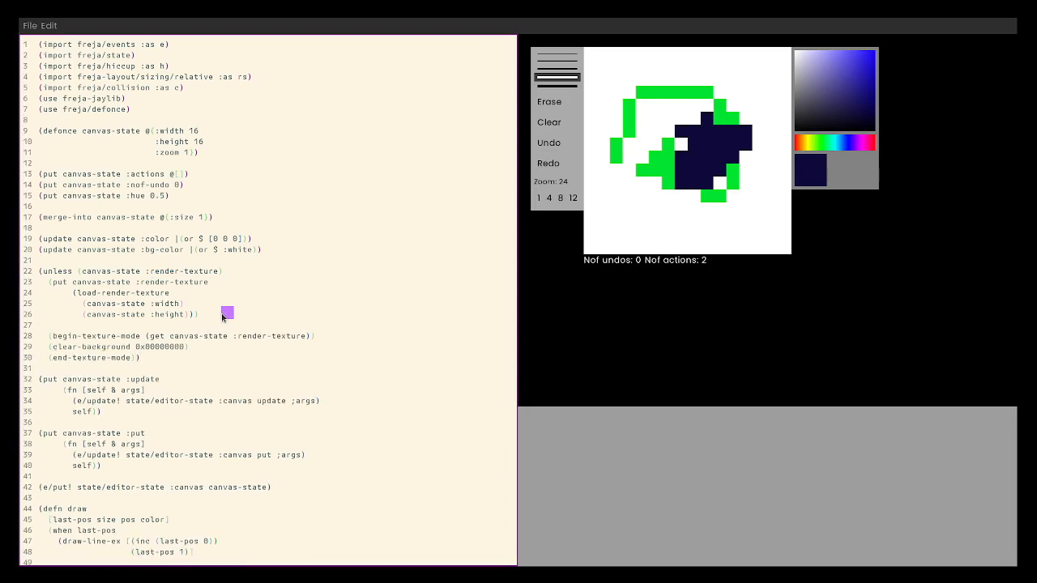
pyautogui.moveTo(304, 289)
pyautogui.write(':hue 0.5')
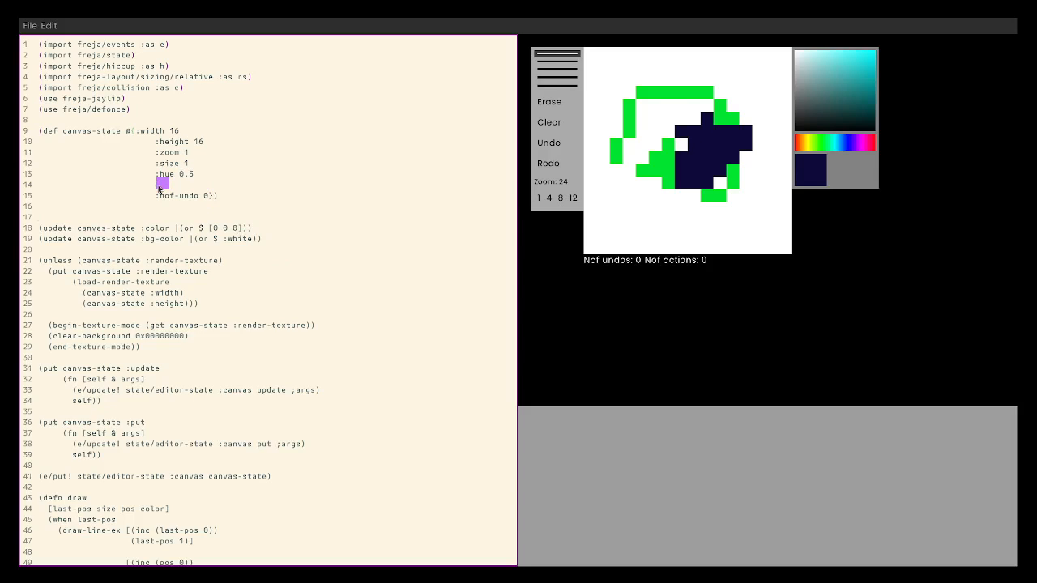
# - Add :actions @[] to canvas-state, re-evaluate, and scribble a black shape on the fresh canvas
pyautogui.write(':actions @[]')
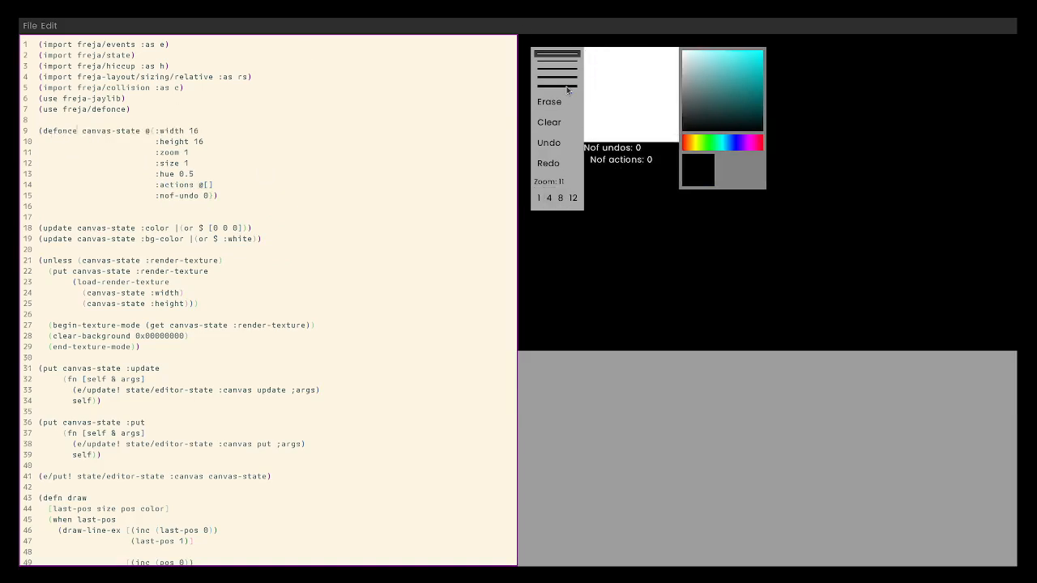
pyautogui.moveTo(616, 73); pyautogui.dragTo(656, 105)
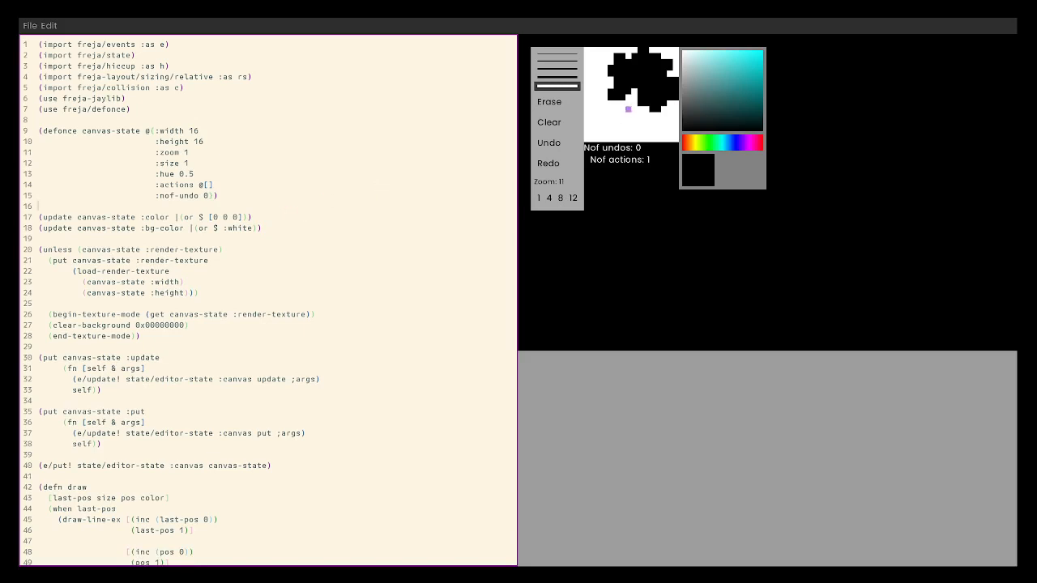
# - Paint the canvas purple with a few green dabs, then undo the last three strokes
pyautogui.click(749, 94)
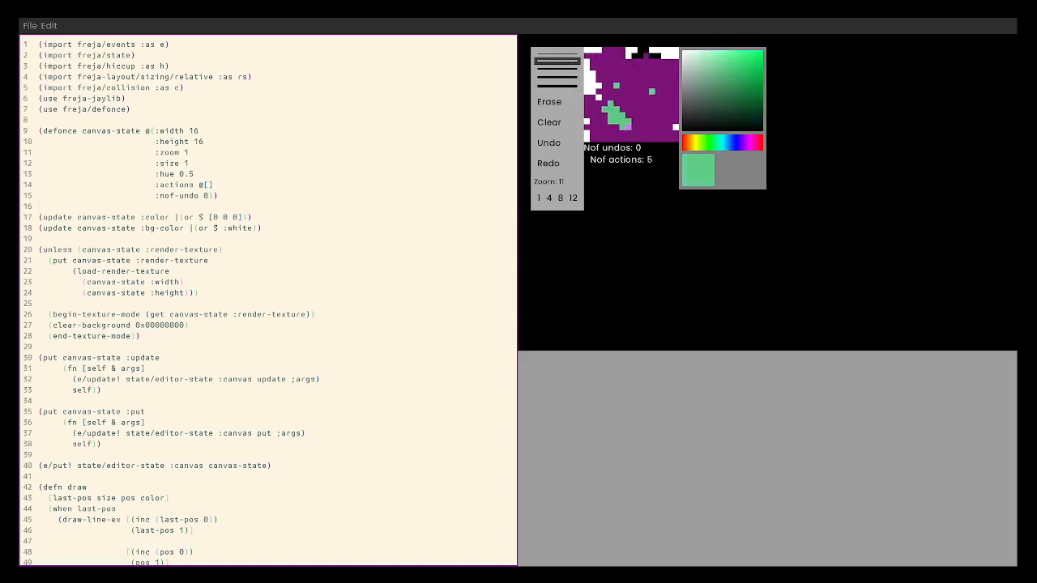
pyautogui.click(648, 122)
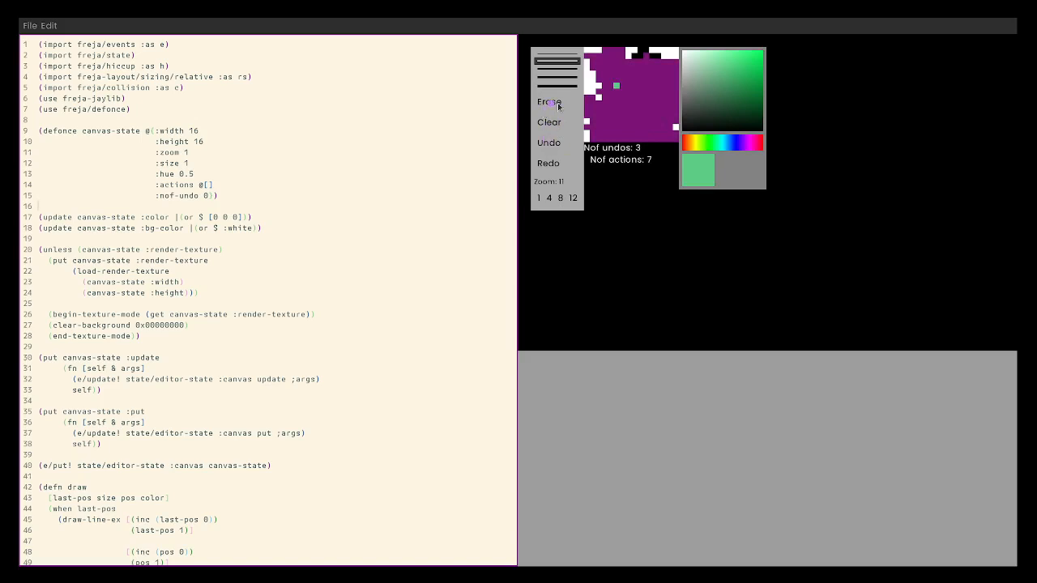
# - Undo the green face and draw the purple face with orange eyes and a blue mouth, zoomed in
pyautogui.moveTo(608, 113); pyautogui.dragTo(656, 113)
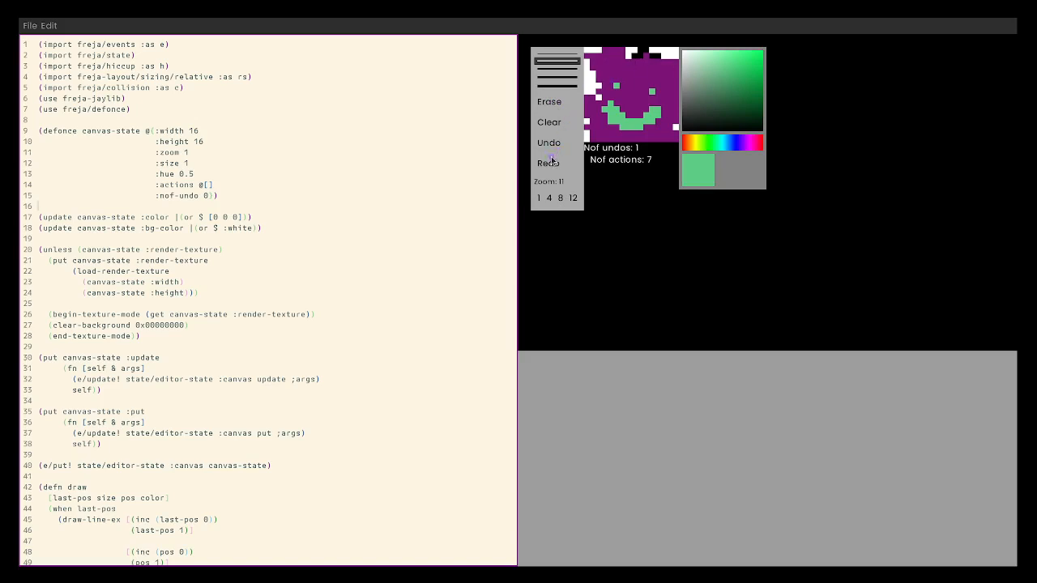
pyautogui.click(547, 143)
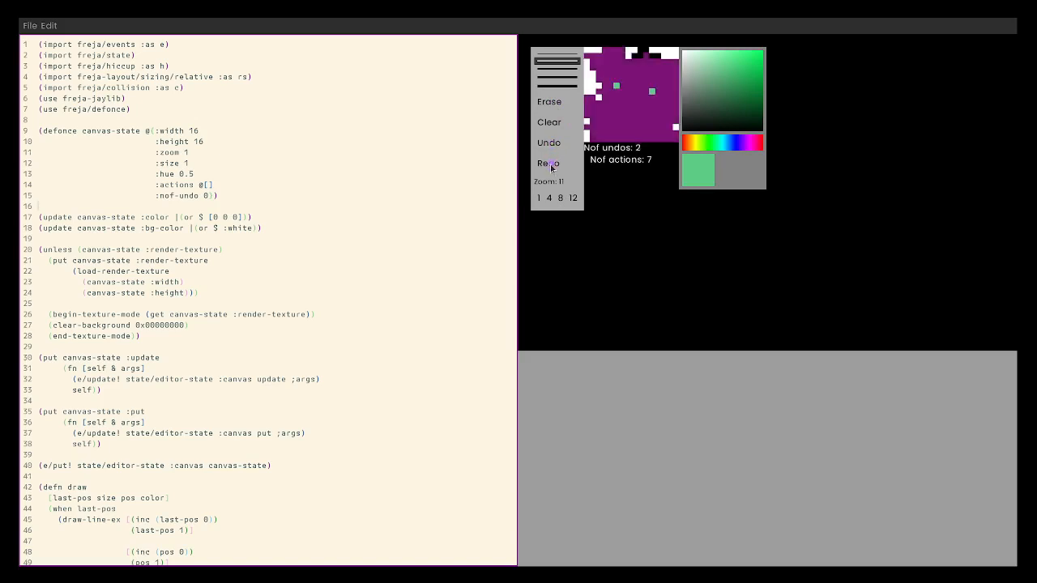
pyautogui.click(548, 143)
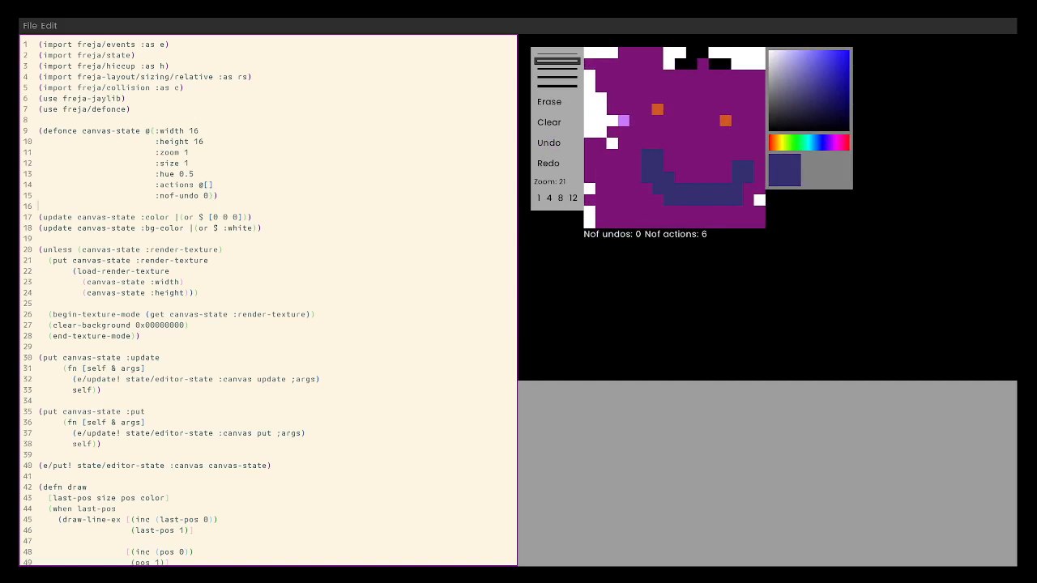
# - Shift the hue bar toward yellow and pick a bright yellow drawing colour
pyautogui.click(807, 142)
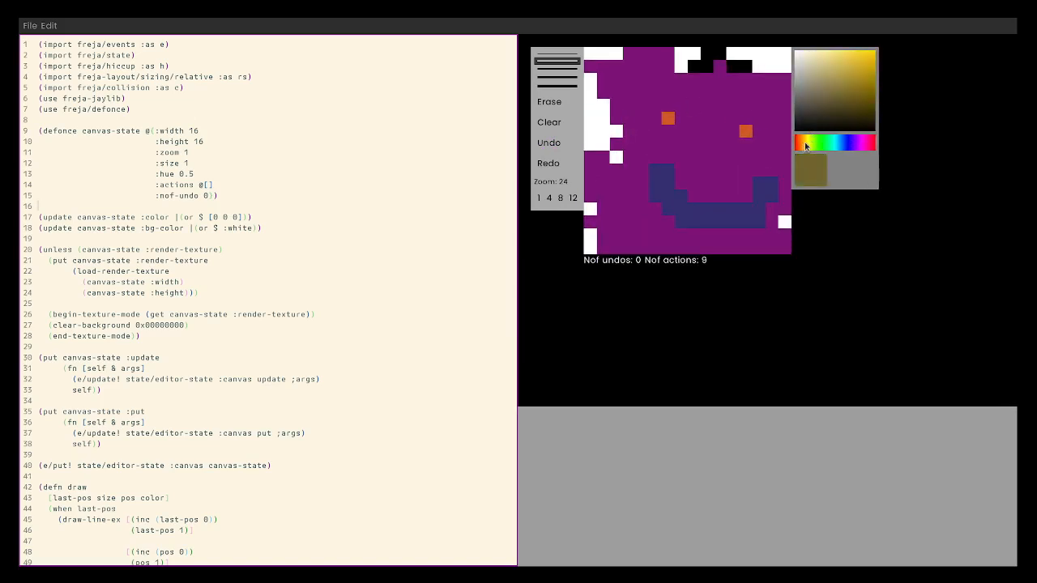
pyautogui.click(849, 71)
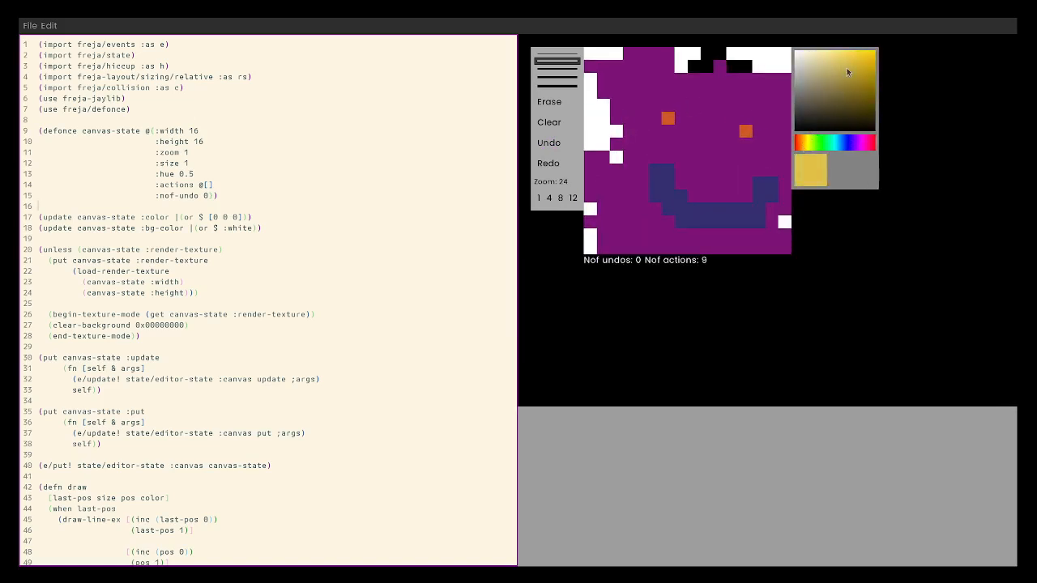